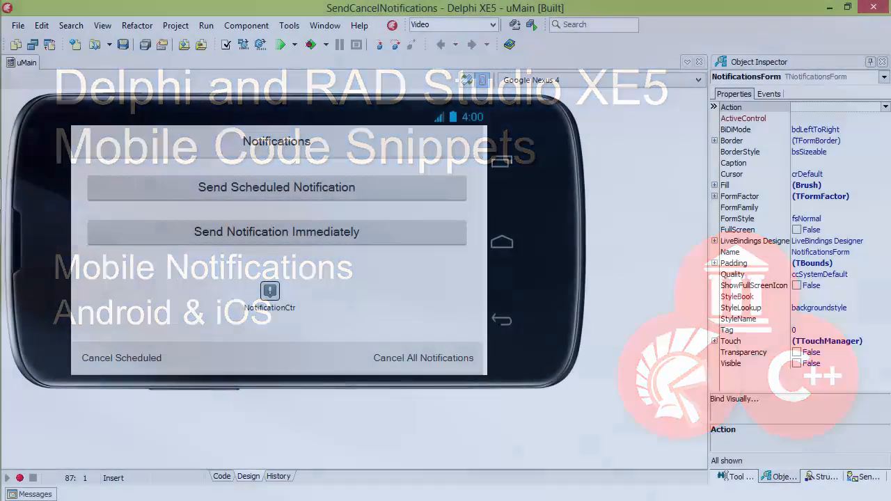
Select the NotificationCtr component to show its properties in the Object Inspector.
{"action": "left_click", "coordinate": [270, 291]}
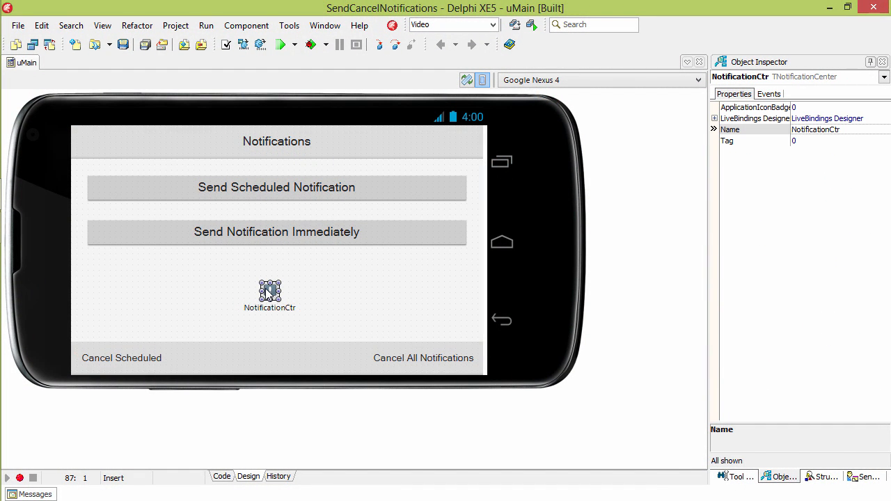
{"action": "mouse_move", "coordinate": [294, 193]}
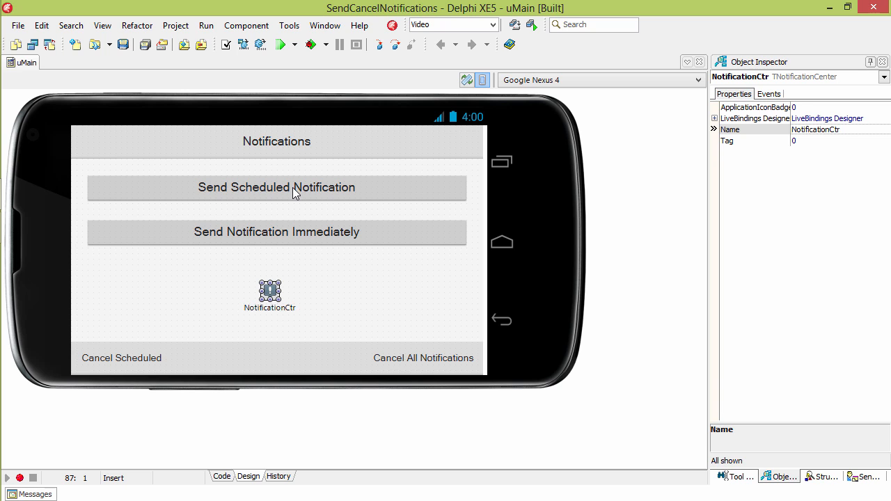
Open the Send Scheduled Notification OnClick handler and scroll through its scheduling code.
{"action": "double_click", "coordinate": [276, 187]}
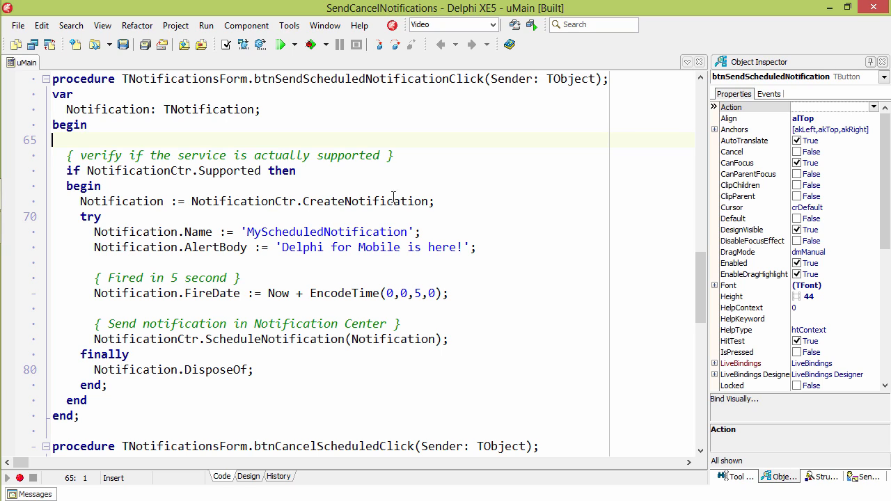
{"action": "mouse_move", "coordinate": [196, 232]}
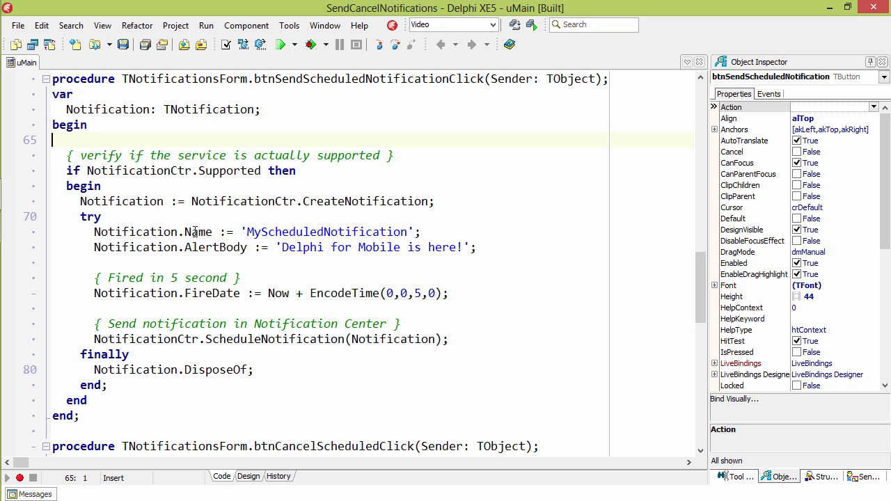
{"action": "mouse_move", "coordinate": [299, 218]}
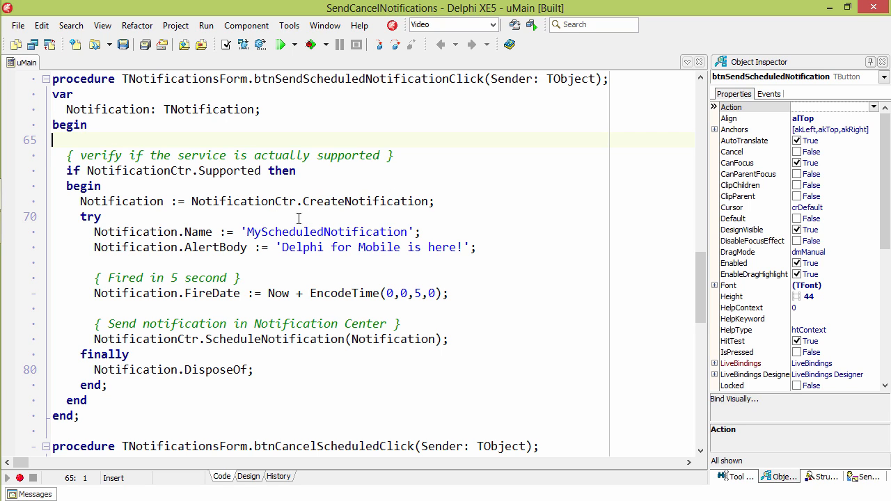
{"action": "mouse_move", "coordinate": [217, 265]}
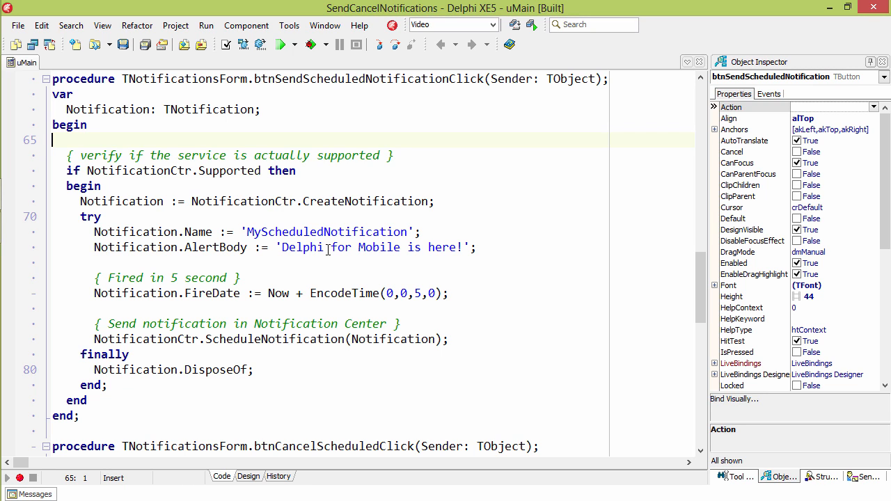
{"action": "scroll", "scroll_direction": "down", "scroll_amount": 3}
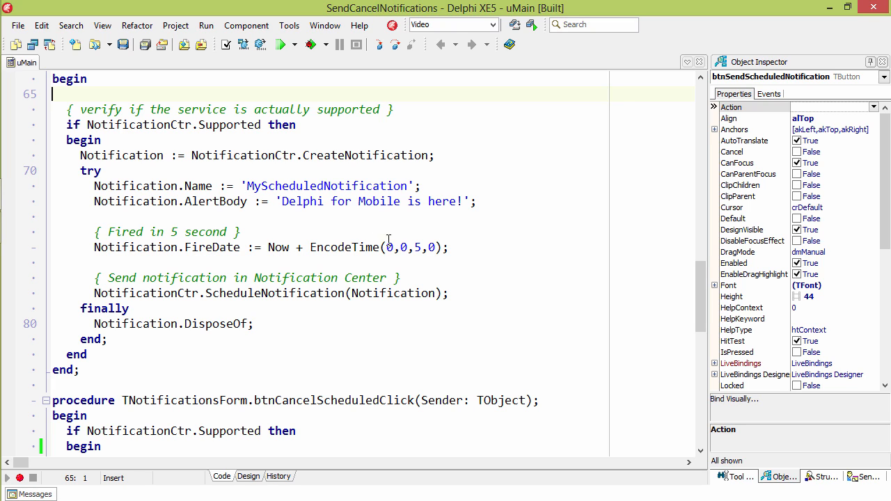
{"action": "mouse_move", "coordinate": [353, 270]}
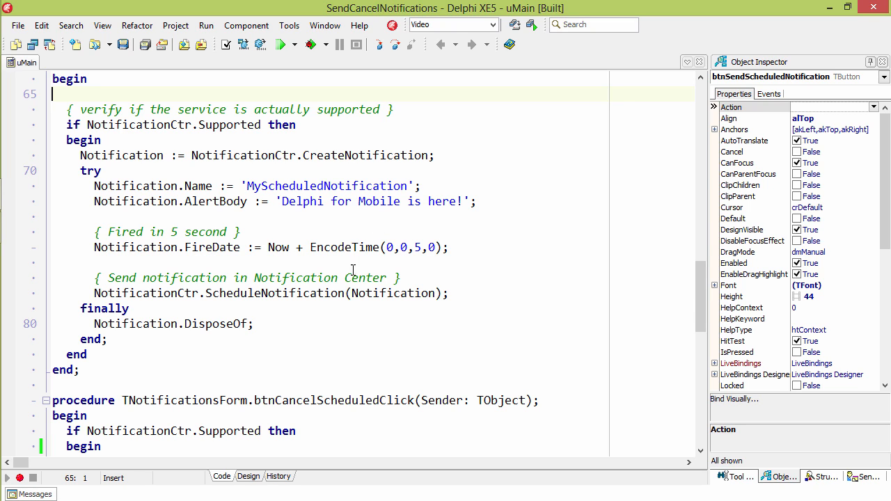
{"action": "mouse_move", "coordinate": [382, 292]}
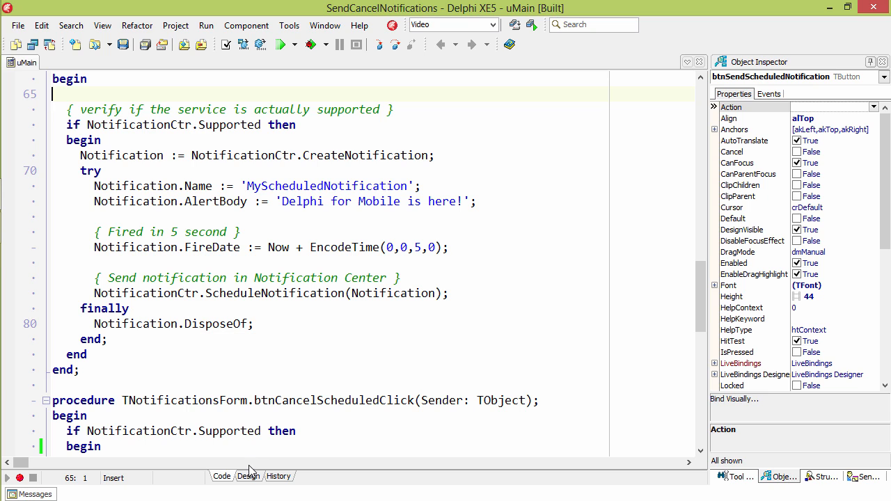
View the Send Notification Immediately handler code, then switch back to the form designer.
{"action": "left_click", "coordinate": [248, 476]}
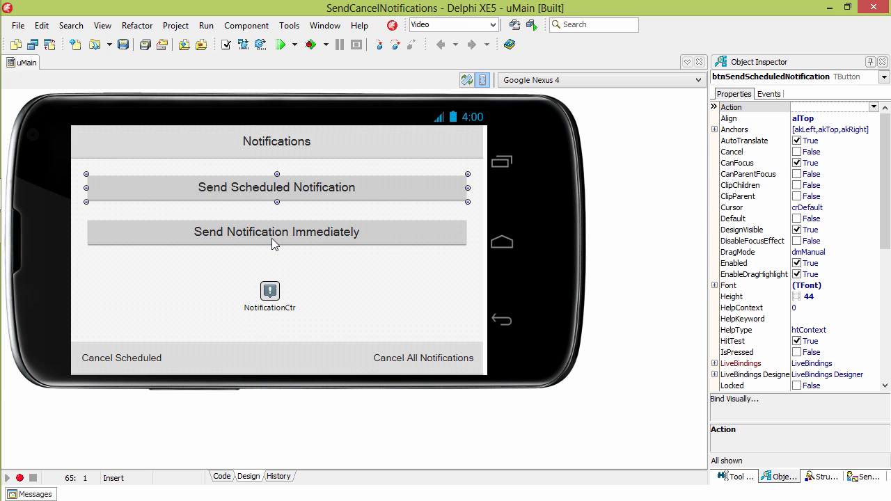
{"action": "left_click", "coordinate": [222, 477]}
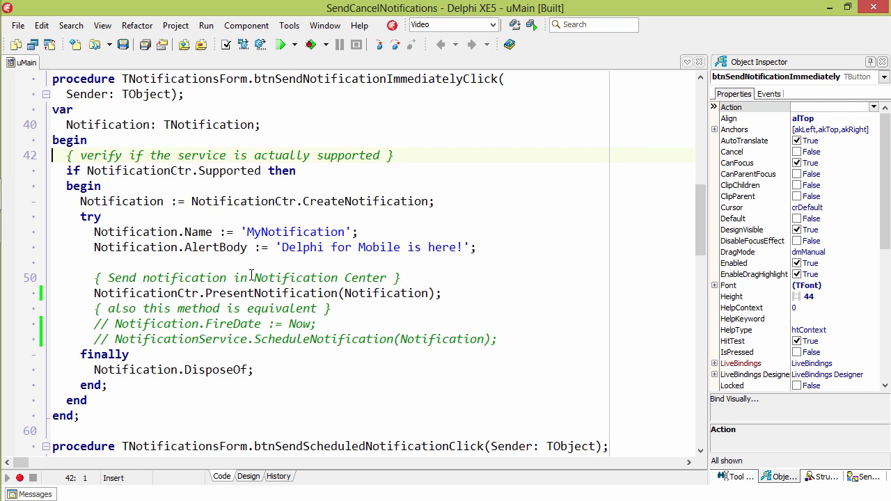
{"action": "mouse_move", "coordinate": [373, 280]}
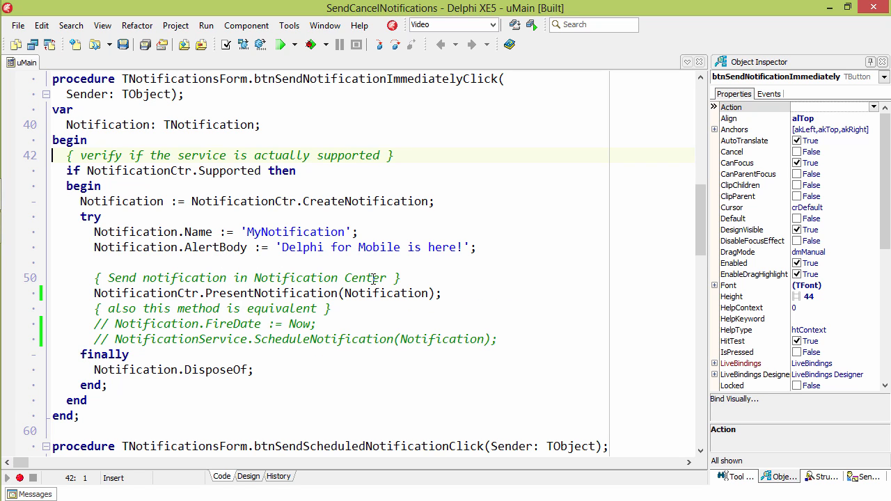
{"action": "mouse_move", "coordinate": [204, 321]}
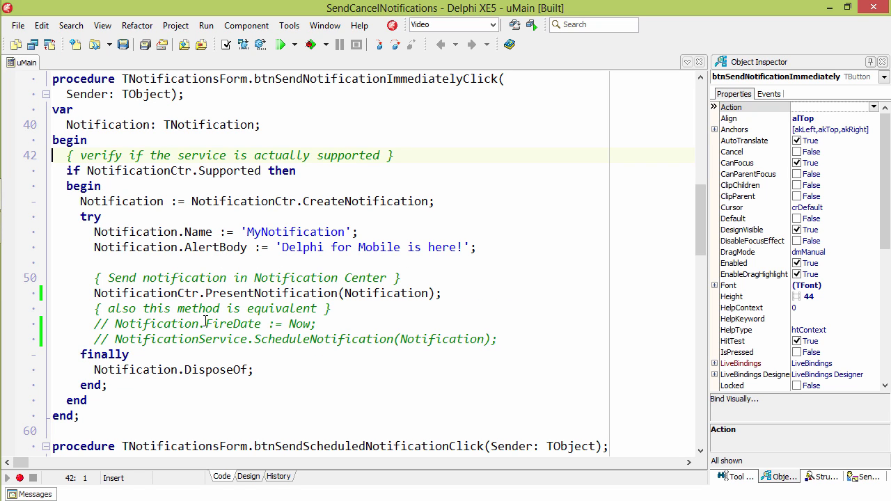
{"action": "mouse_move", "coordinate": [387, 333]}
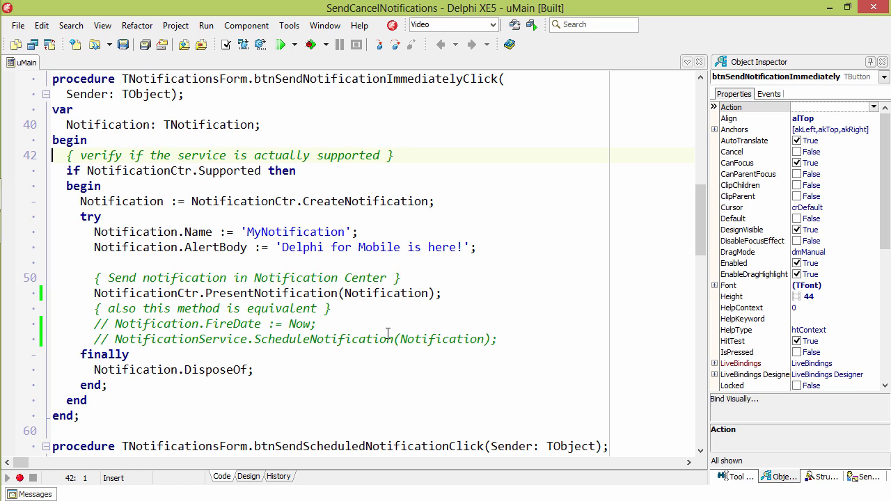
{"action": "left_click", "coordinate": [248, 477]}
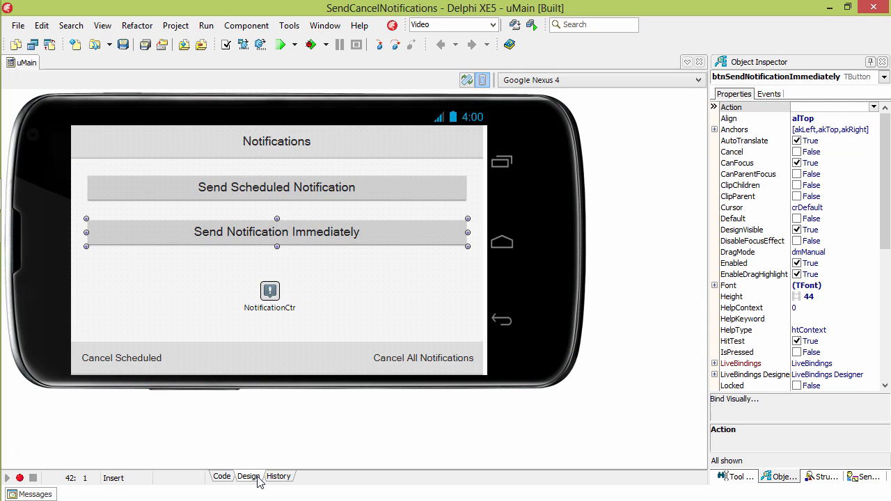
Open the btnCancelScheduledClick handler showing the cancel-by-name and cancel-all code.
{"action": "left_click", "coordinate": [221, 476]}
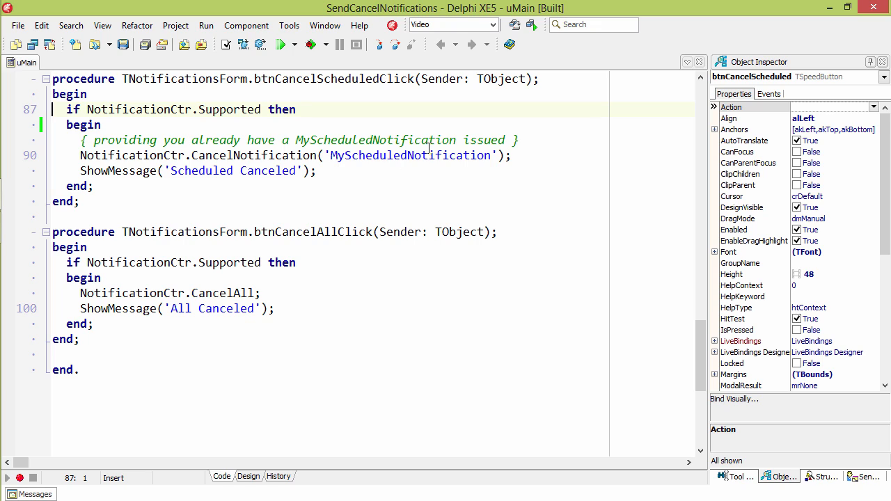
{"action": "mouse_move", "coordinate": [214, 272]}
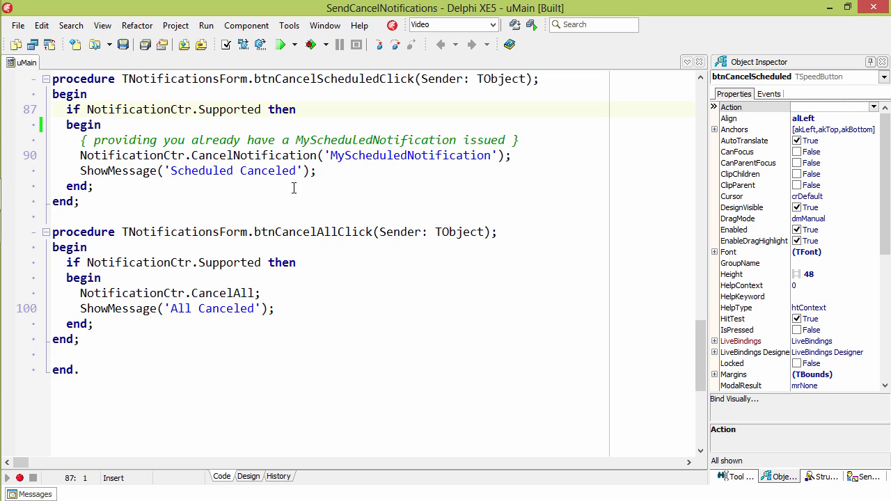
{"action": "mouse_move", "coordinate": [331, 195]}
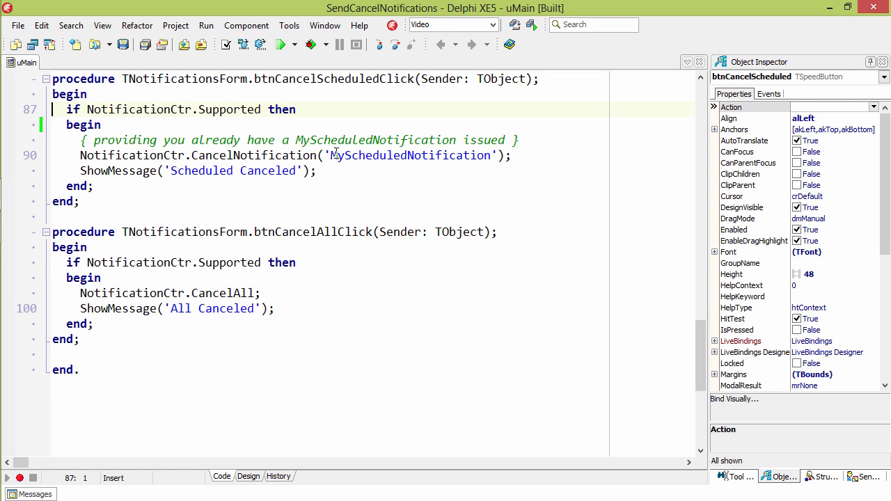
{"action": "mouse_move", "coordinate": [343, 187]}
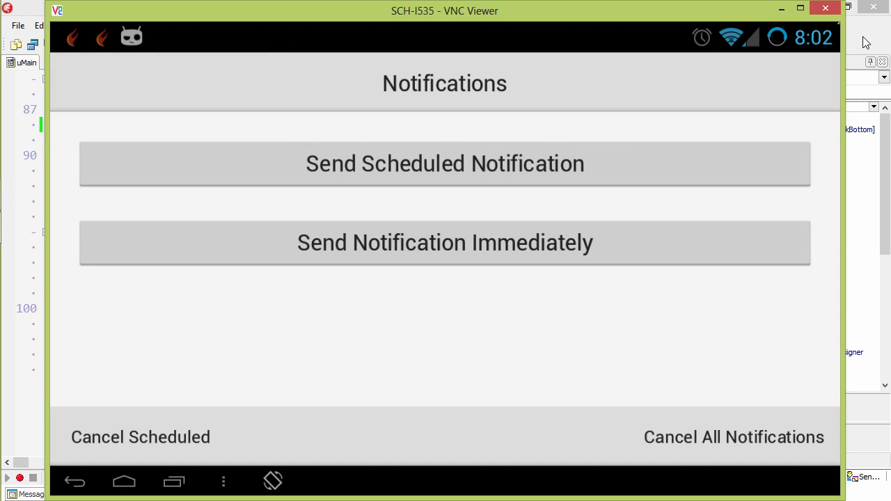
On the Android device, cancel the scheduled notification, then all notifications, dismissing each message.
{"action": "left_click", "coordinate": [140, 437]}
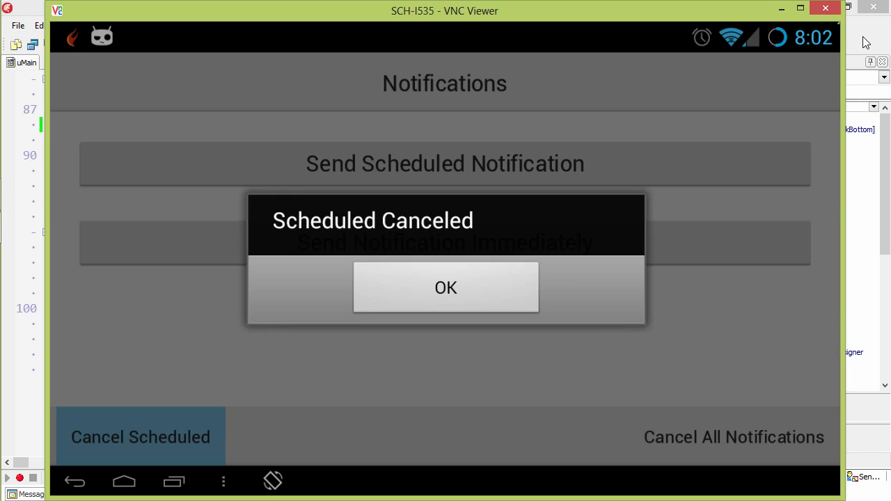
{"action": "left_click", "coordinate": [445, 287]}
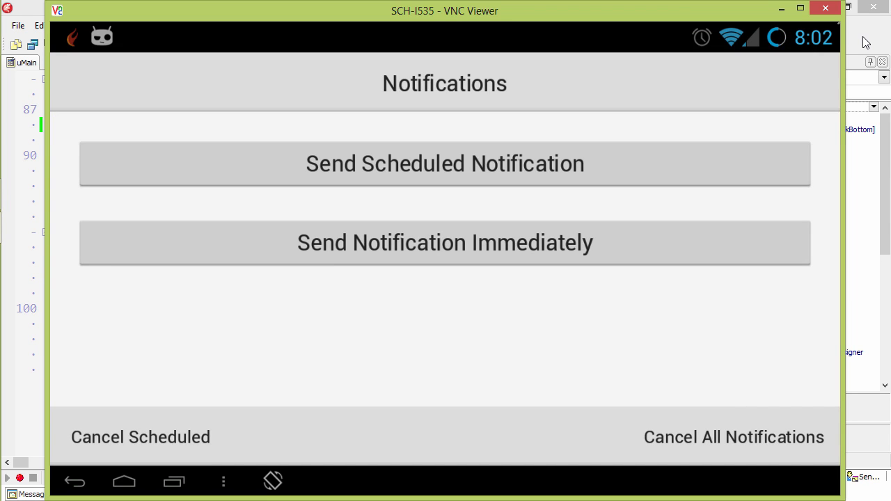
{"action": "left_click", "coordinate": [734, 436]}
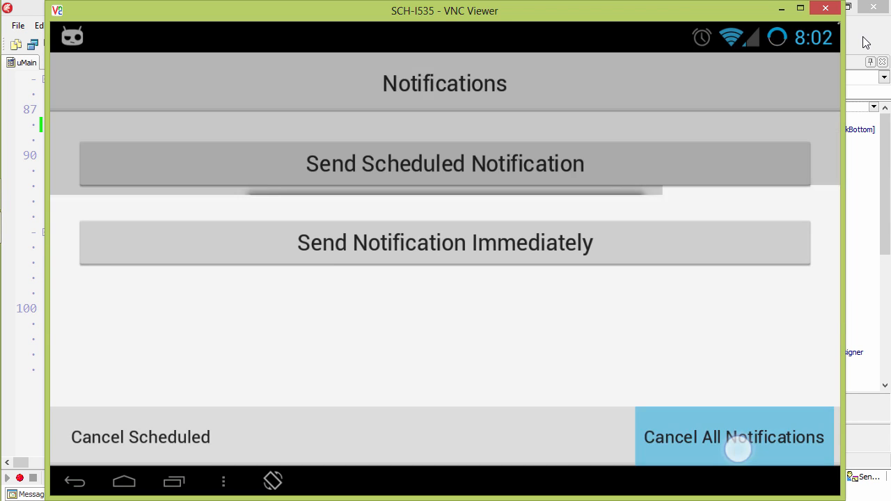
{"action": "left_click", "coordinate": [733, 437]}
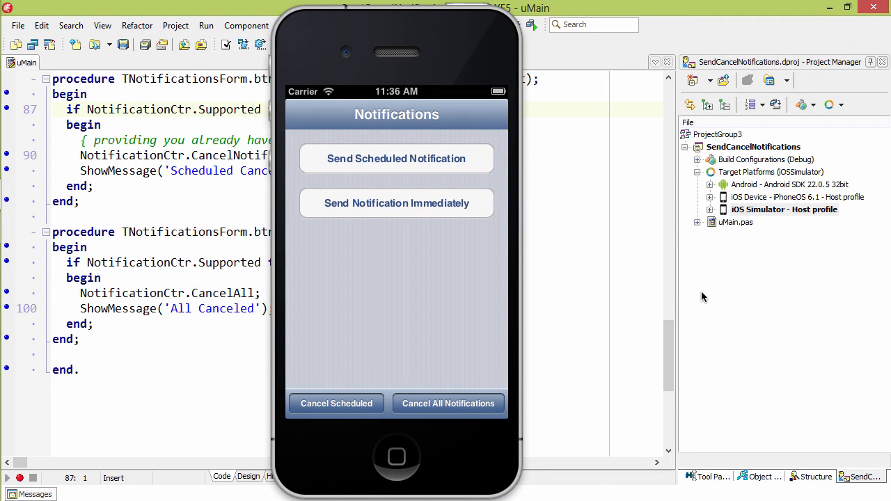
{"action": "mouse_move", "coordinate": [540, 111]}
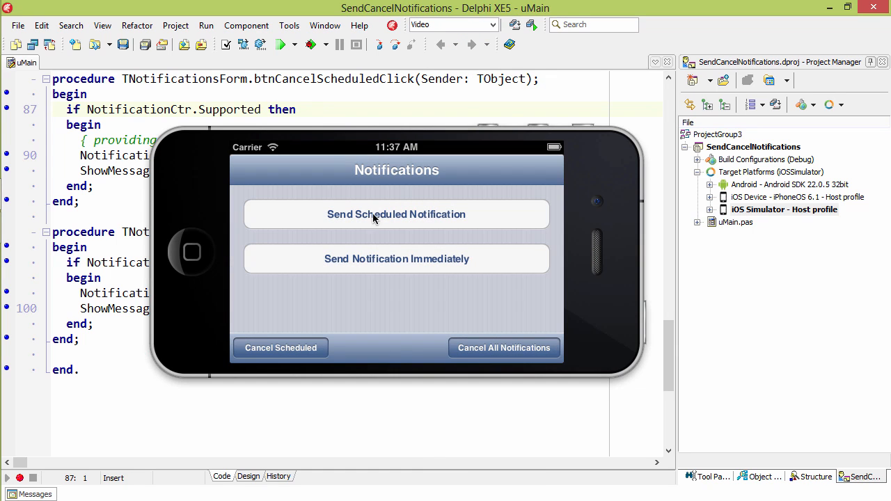
{"action": "mouse_move", "coordinate": [393, 147]}
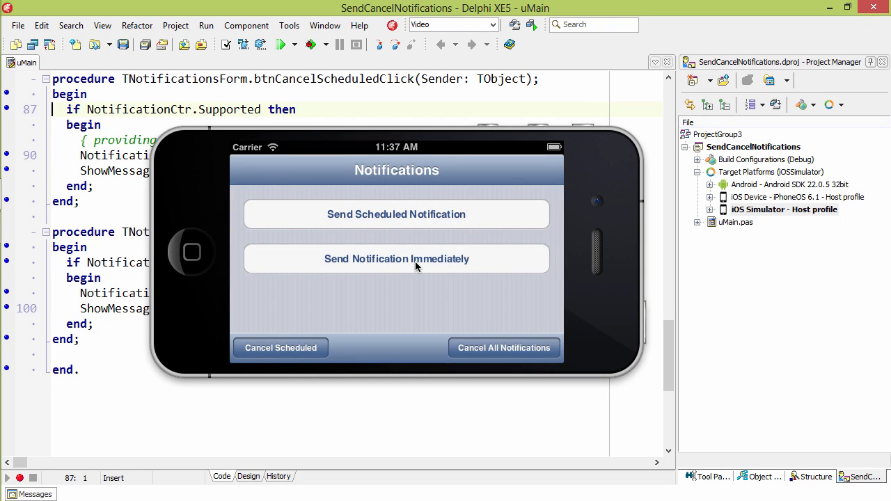
{"action": "mouse_move", "coordinate": [416, 159]}
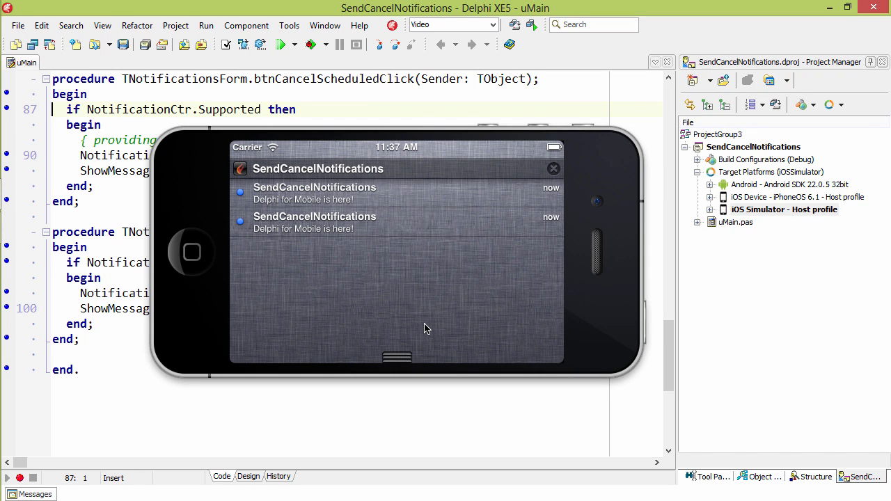
{"action": "mouse_move", "coordinate": [375, 252]}
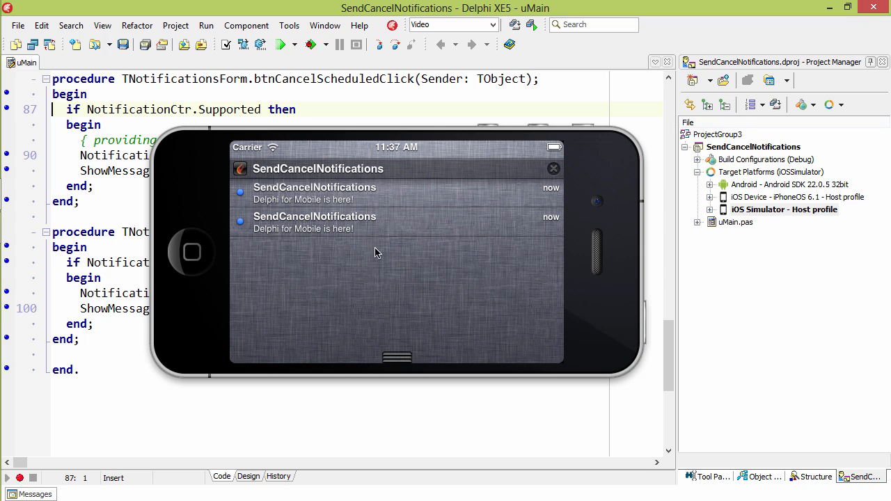
{"action": "mouse_move", "coordinate": [370, 280]}
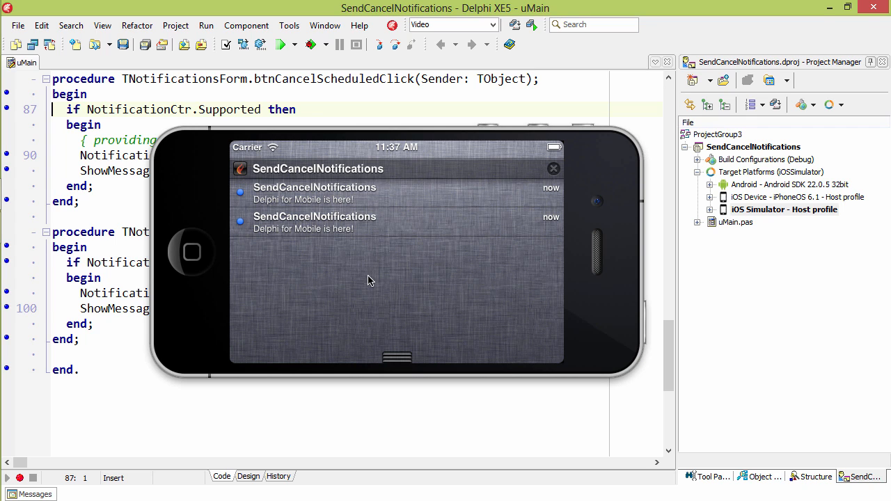
{"action": "mouse_move", "coordinate": [554, 169]}
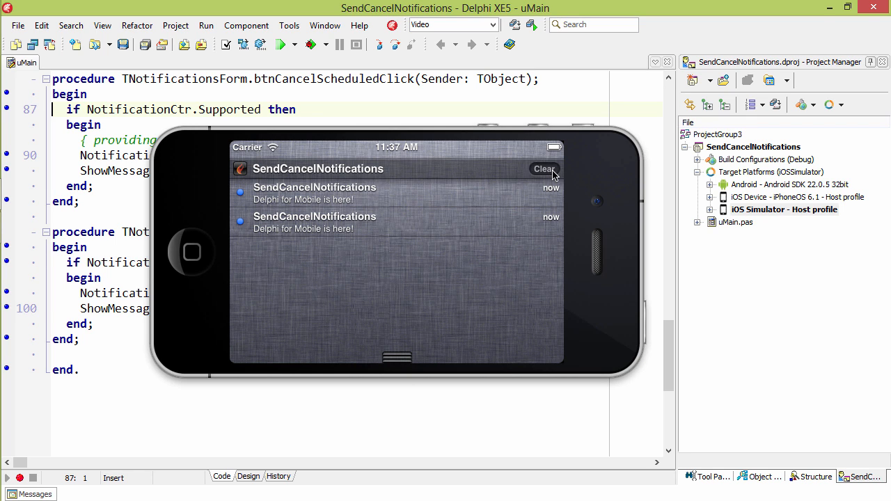